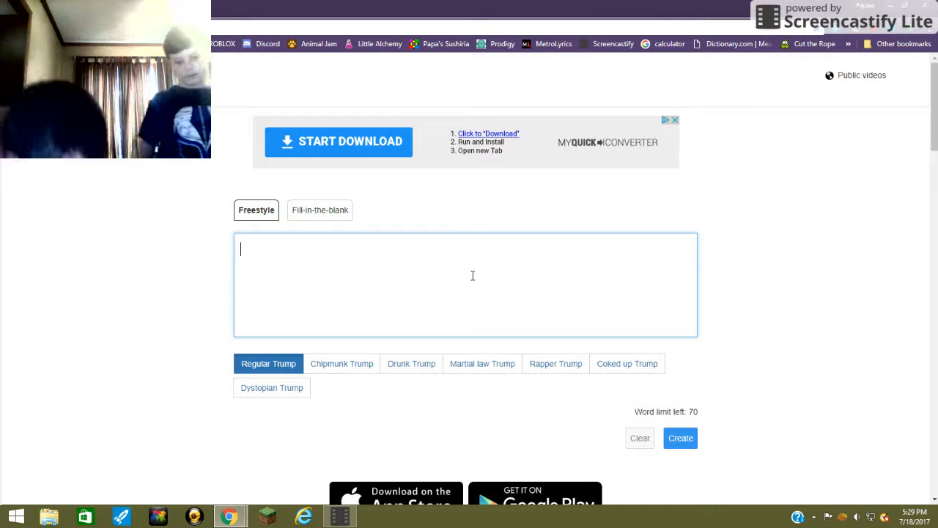
Step: Fill the Freestyle box with 'are we going to make america great', taking 'make' from the suggestions
type("a")
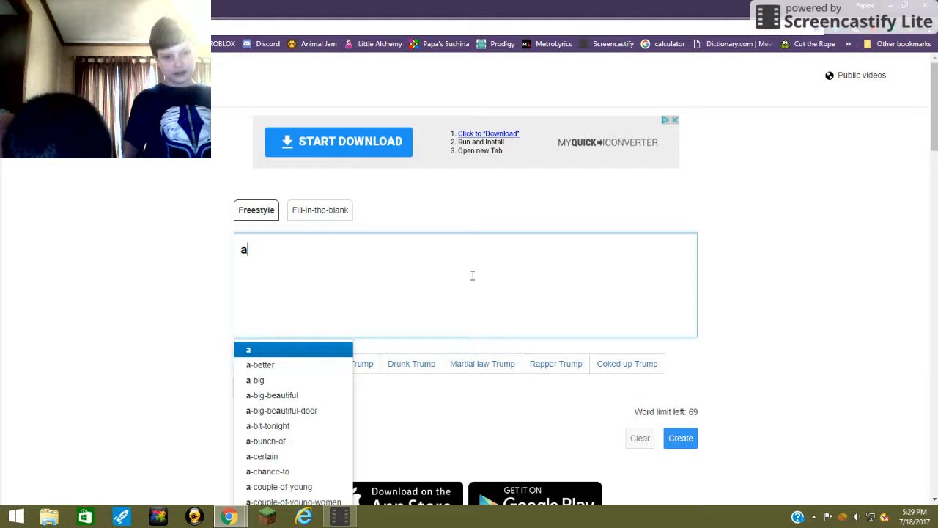
type("re we")
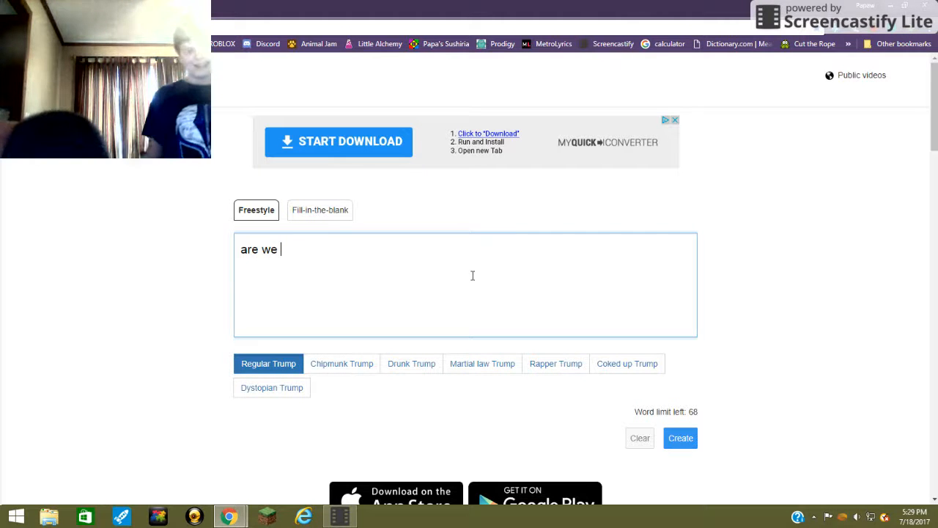
type("going to")
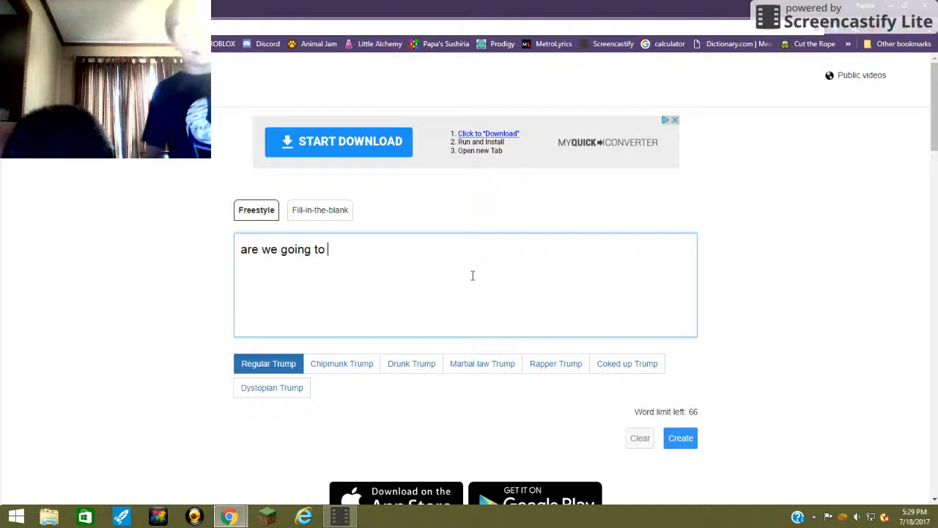
type("m")
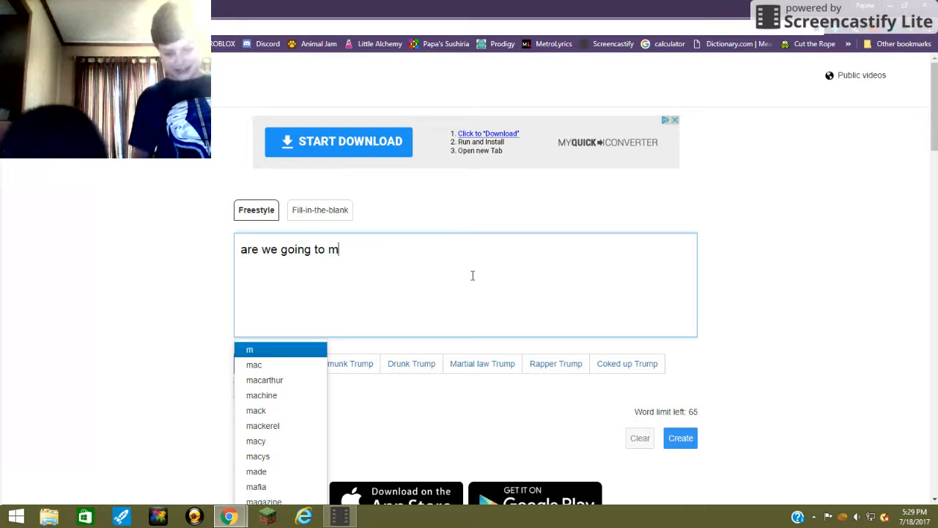
type("ak")
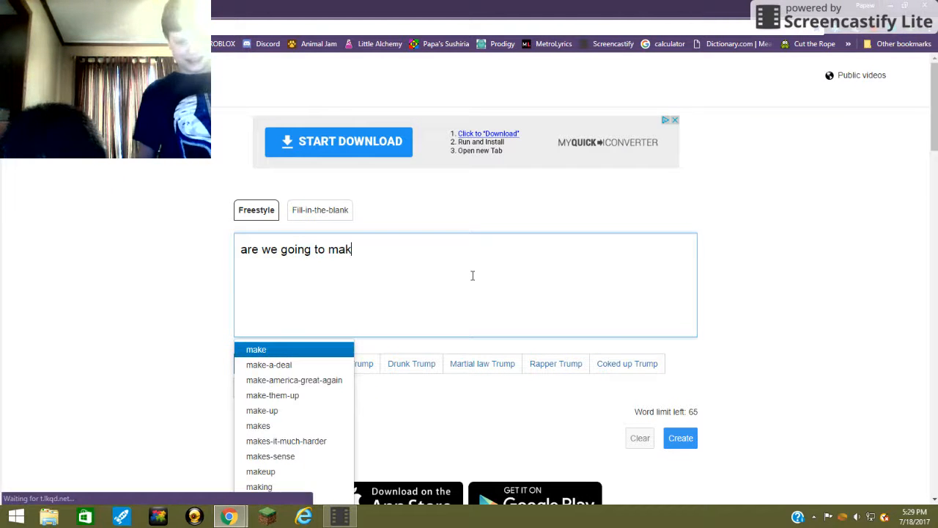
left_click(255, 349)
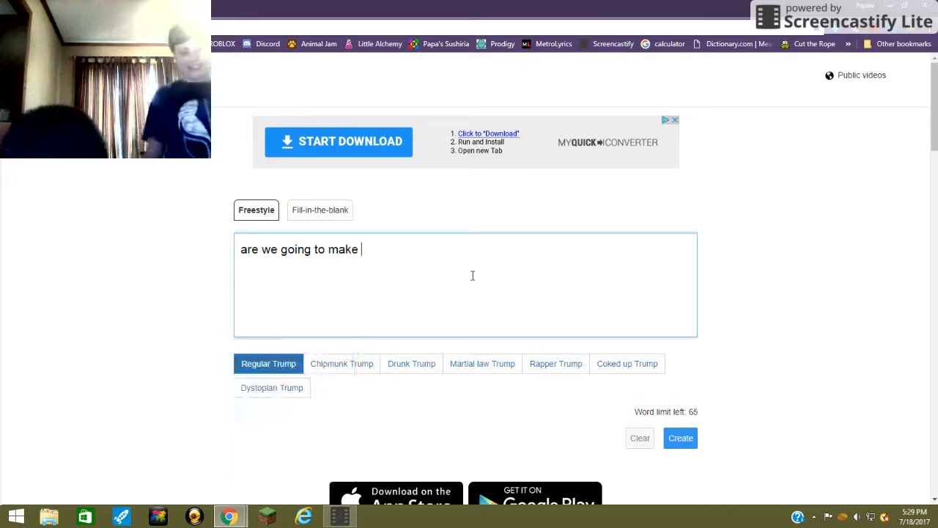
type("am")
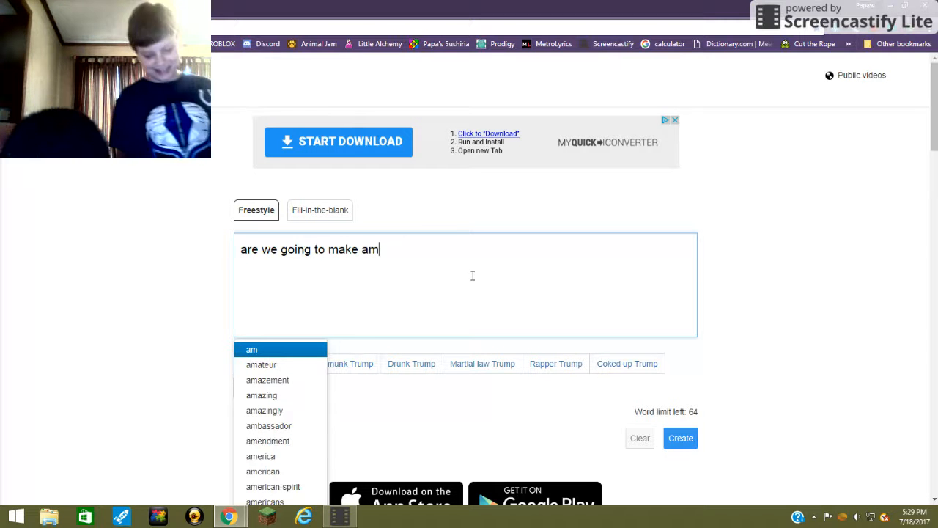
type("eri")
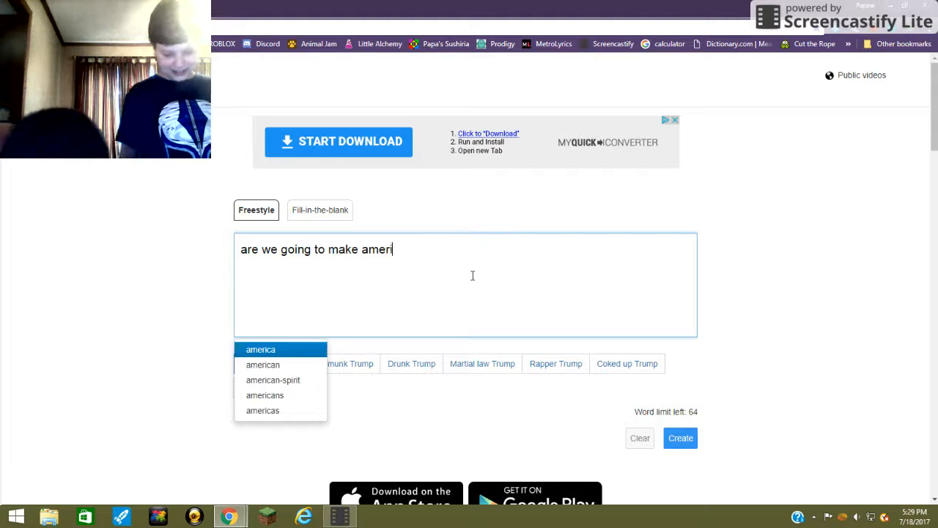
type("ca")
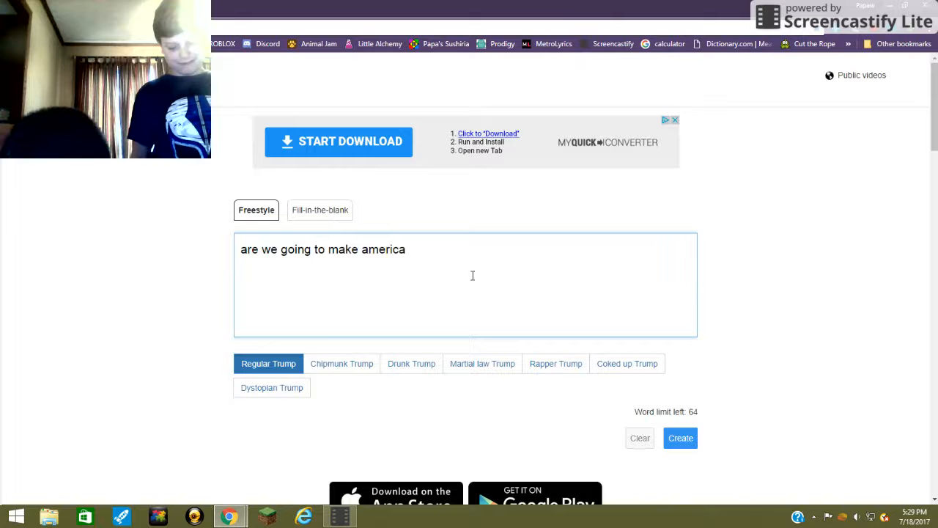
type("gre")
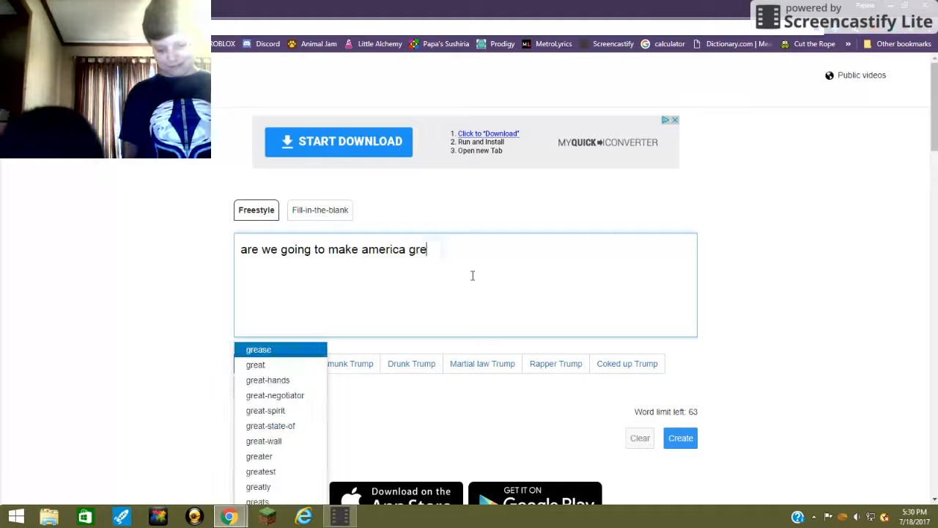
type("at")
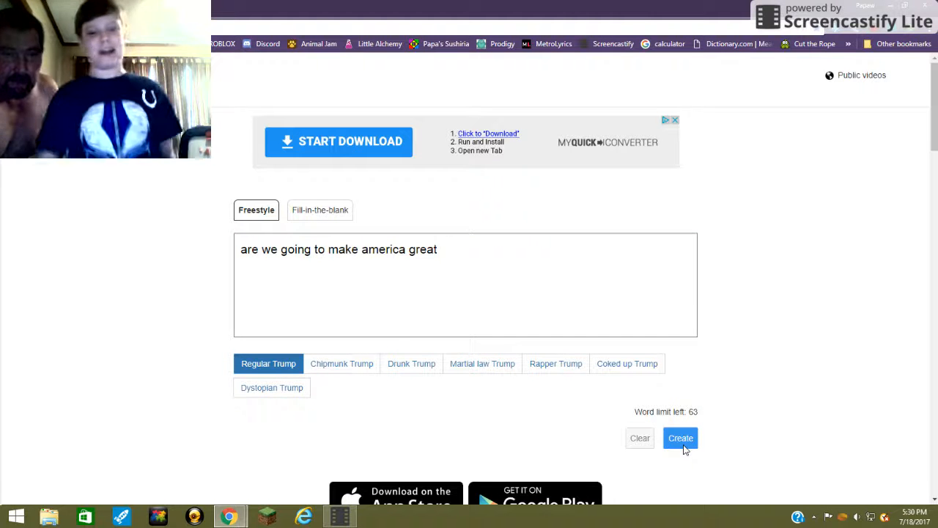
Step: Create the Regular Trump clip of the sentence and play it through to the end
left_click(681, 437)
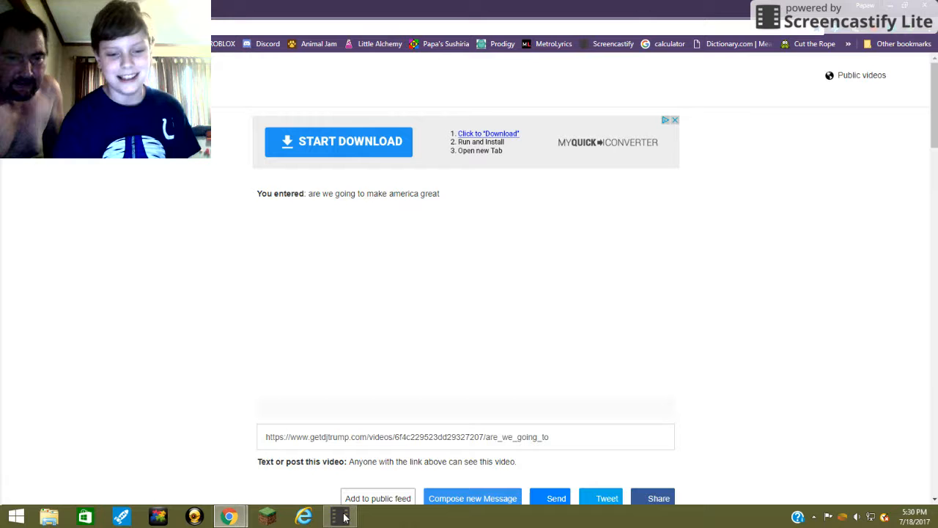
mouse_move(603, 499)
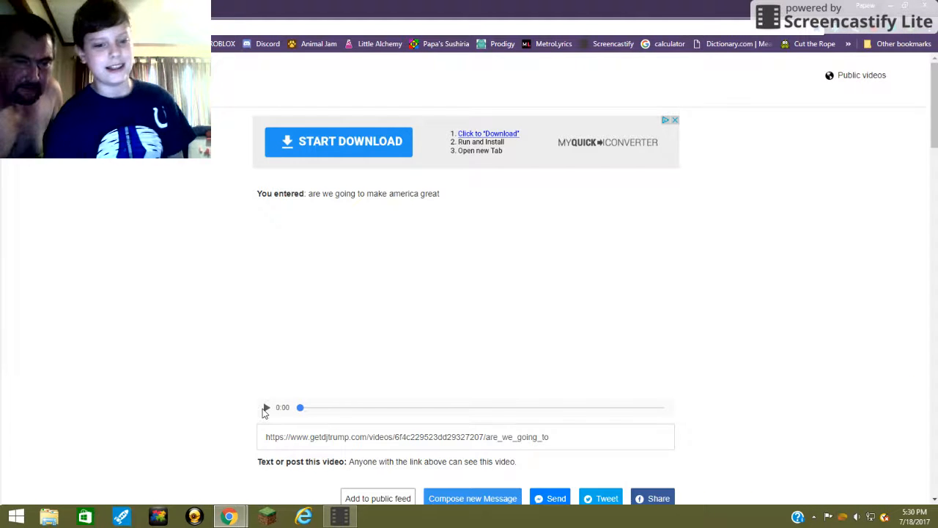
left_click(267, 408)
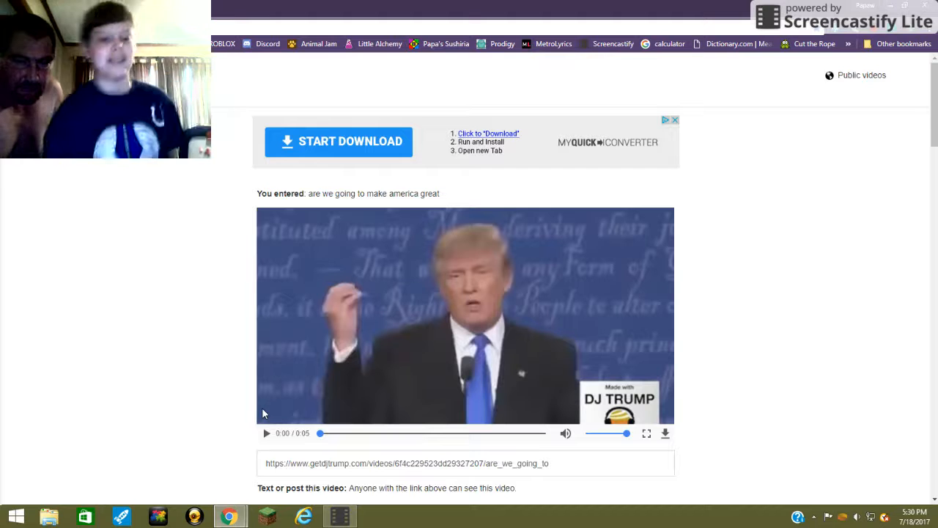
left_click(266, 434)
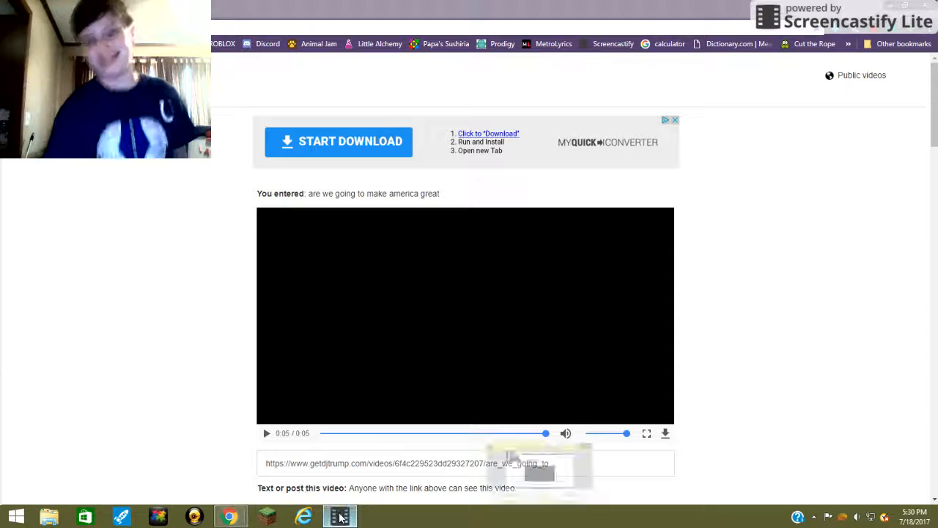
Step: Bring up Windows Media Player from the taskbar and skip to the DJ Trump clip
left_click(340, 516)
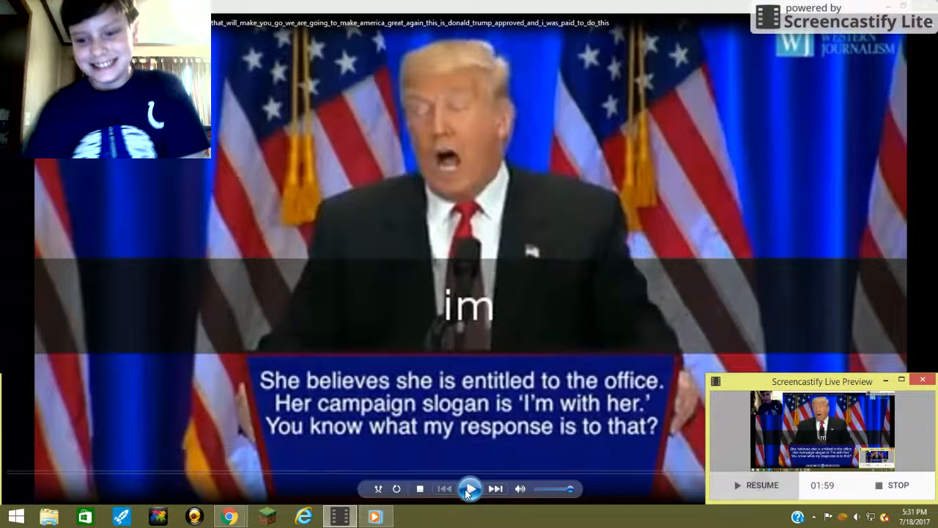
left_click(470, 488)
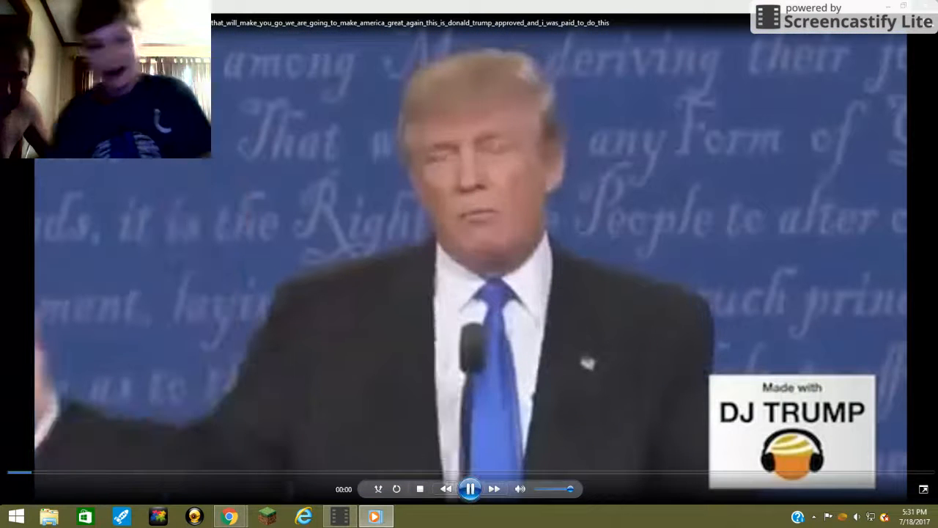